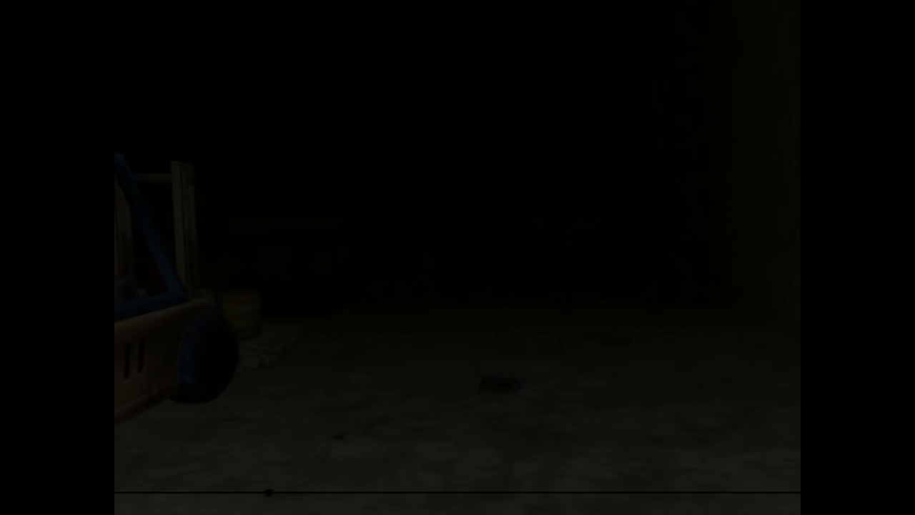
{"action": "mouse_move", "coordinate": [458, 257]}
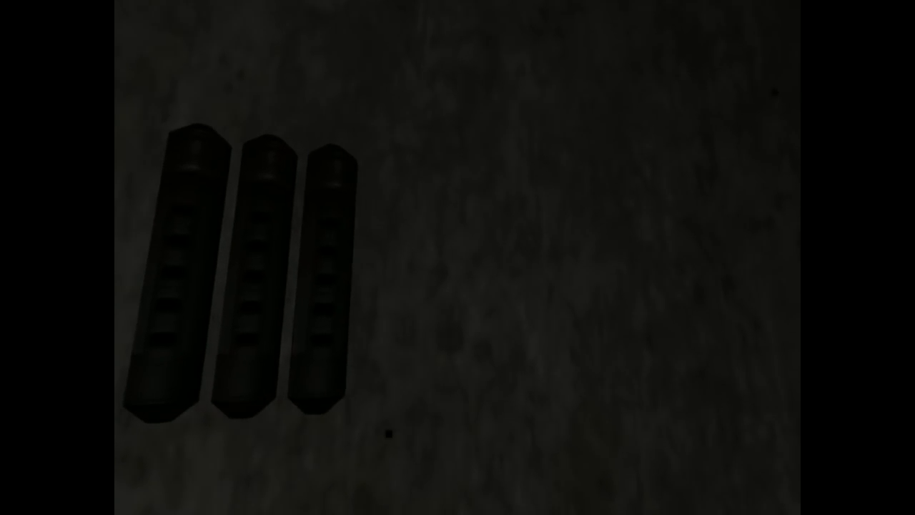
{"action": "mouse_move", "coordinate": [458, 258]}
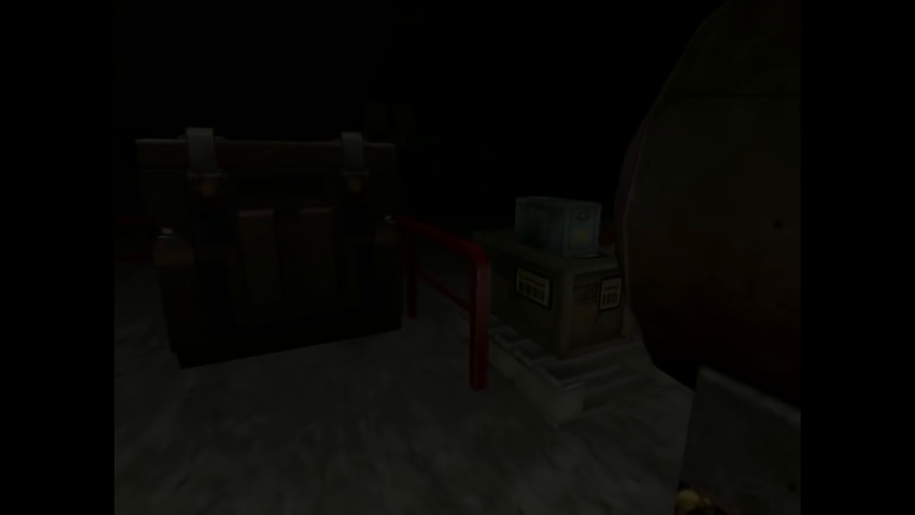
{"action": "mouse_move", "coordinate": [458, 257]}
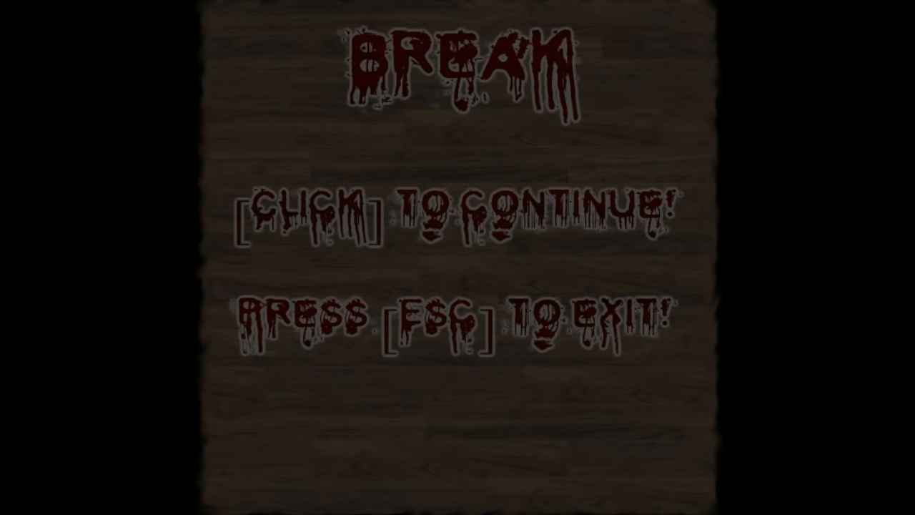
{"action": "left_click", "coordinate": [457, 214]}
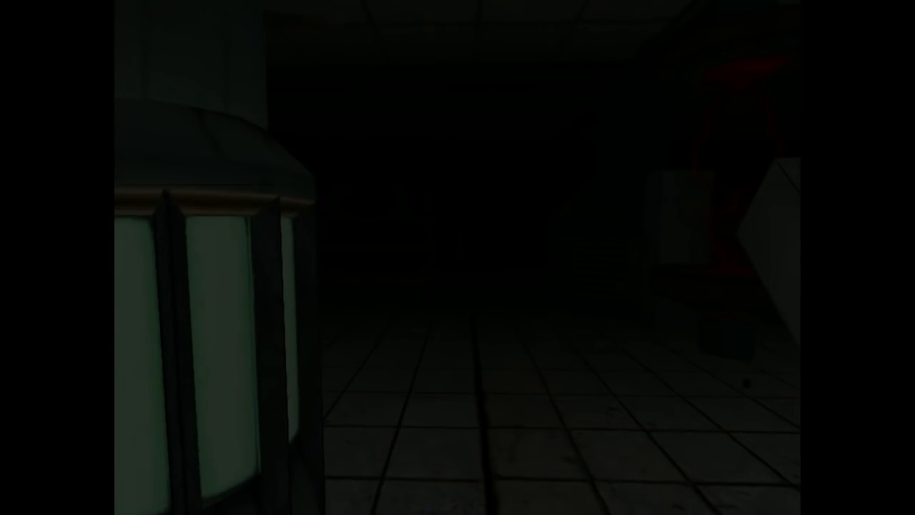
{"action": "mouse_move", "coordinate": [457, 258]}
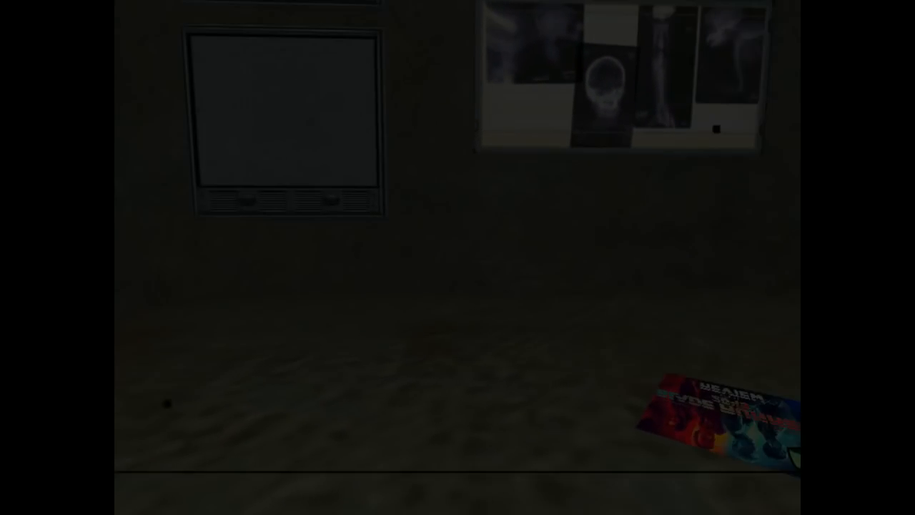
{"action": "mouse_move", "coordinate": [458, 258]}
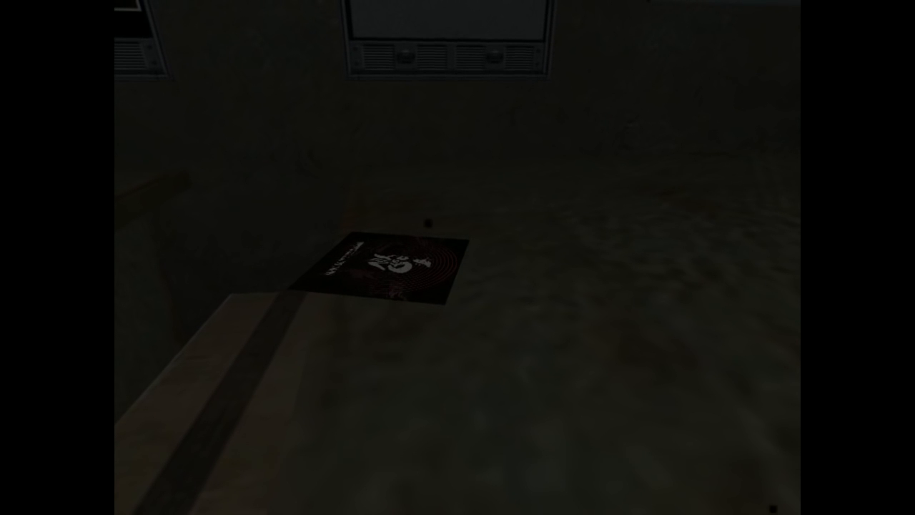
{"action": "mouse_move", "coordinate": [458, 257]}
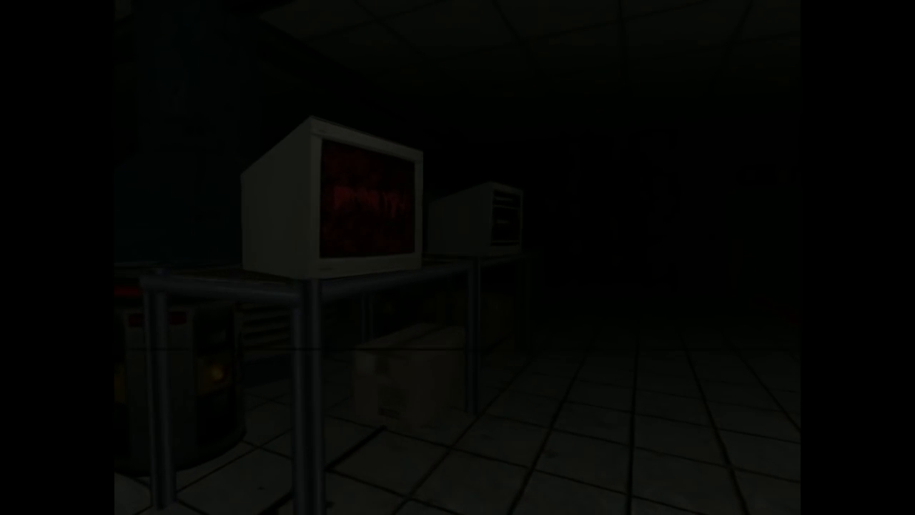
{"action": "mouse_move", "coordinate": [458, 258]}
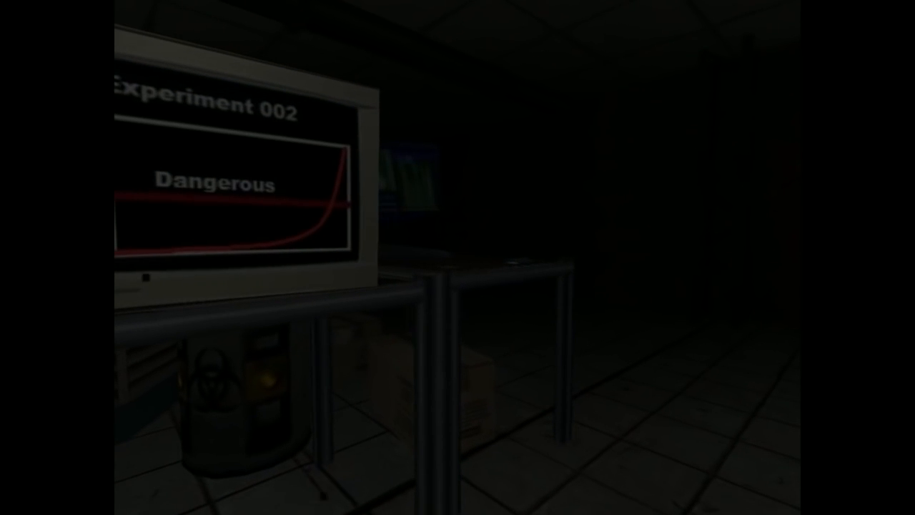
{"action": "mouse_move", "coordinate": [458, 257]}
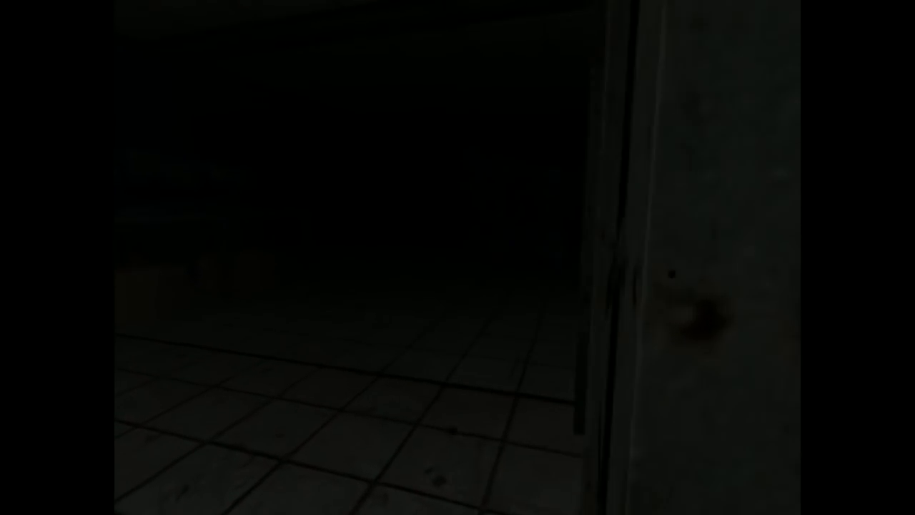
{"action": "mouse_move", "coordinate": [458, 258]}
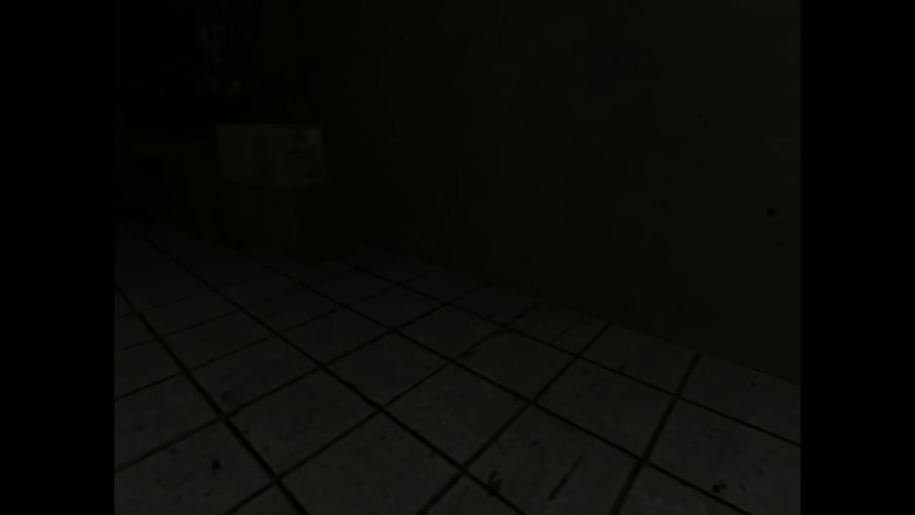
{"action": "mouse_move", "coordinate": [457, 257]}
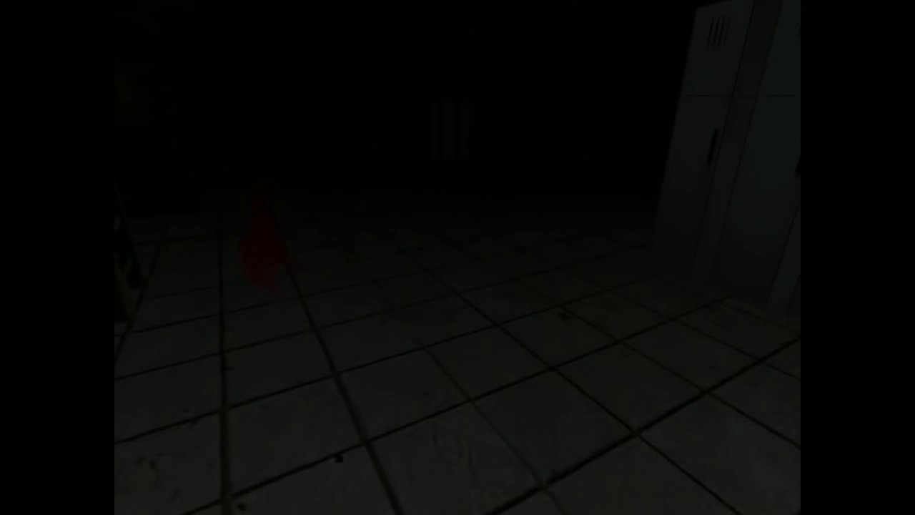
{"action": "mouse_move", "coordinate": [458, 258]}
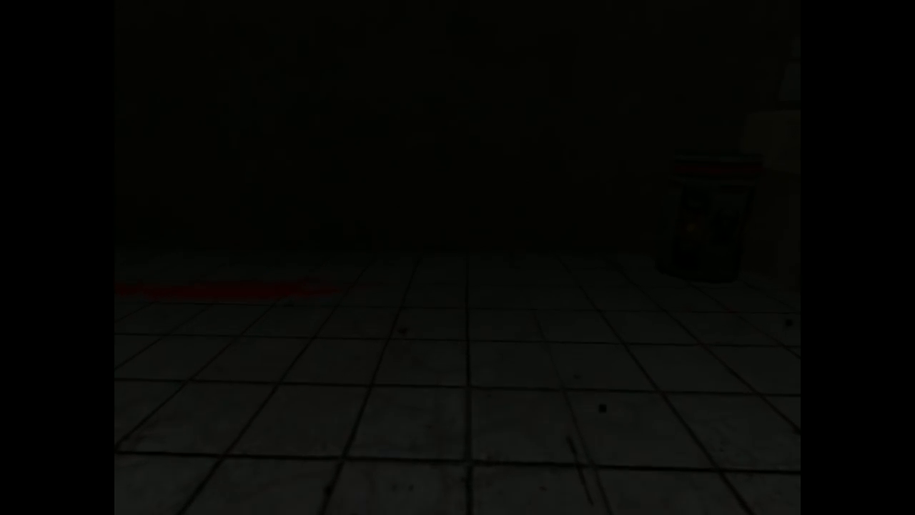
{"action": "mouse_move", "coordinate": [457, 257]}
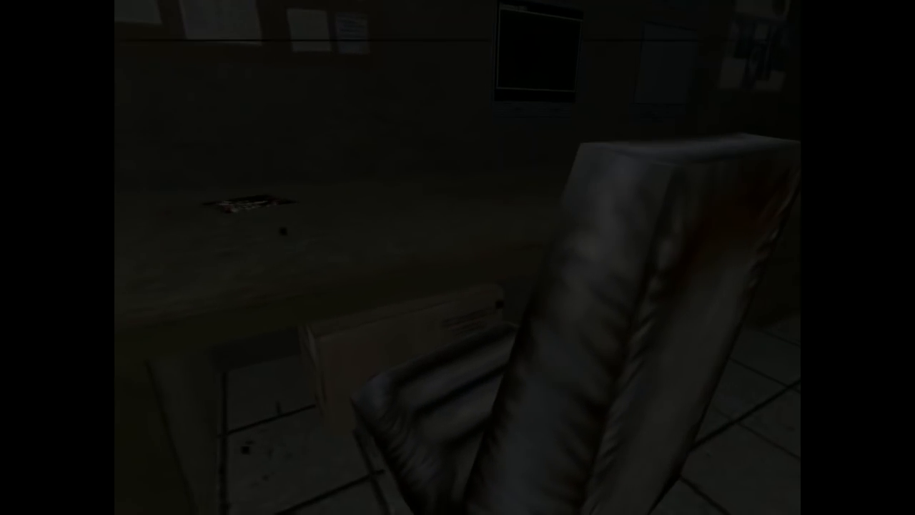
{"action": "mouse_move", "coordinate": [458, 257]}
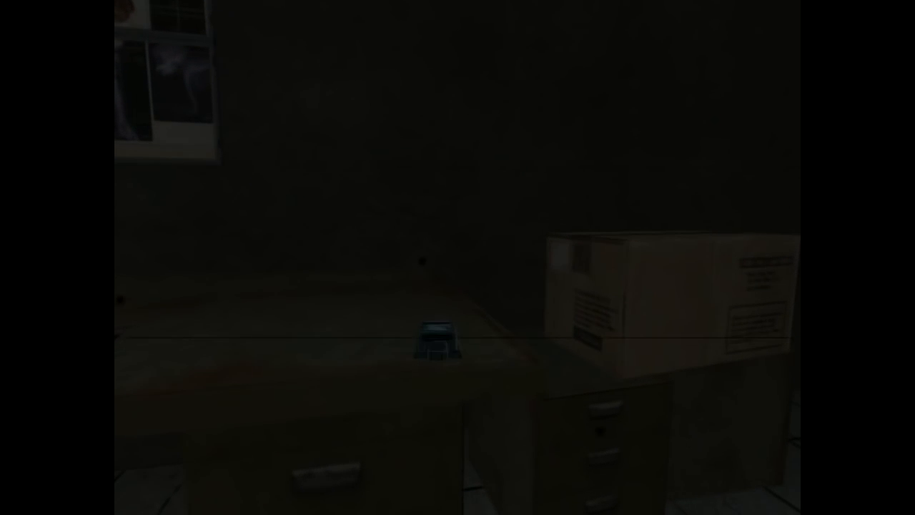
{"action": "mouse_move", "coordinate": [458, 257]}
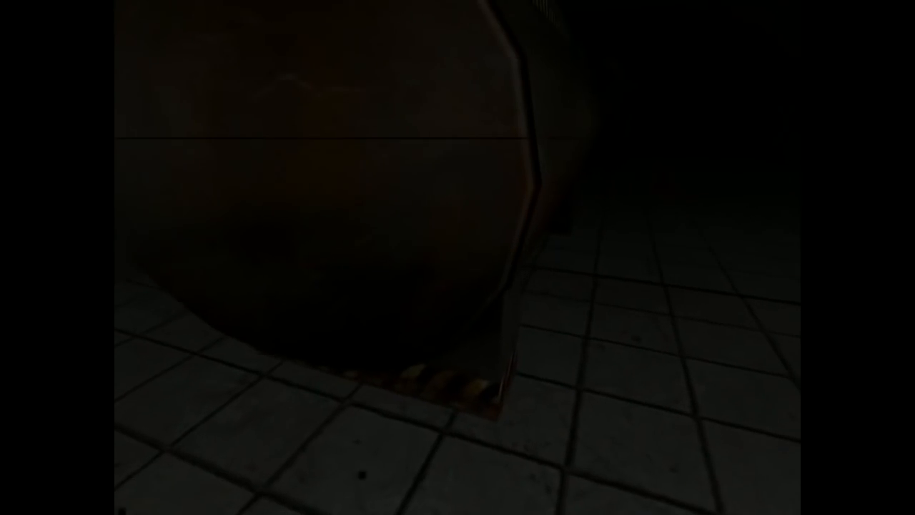
{"action": "mouse_move", "coordinate": [458, 257]}
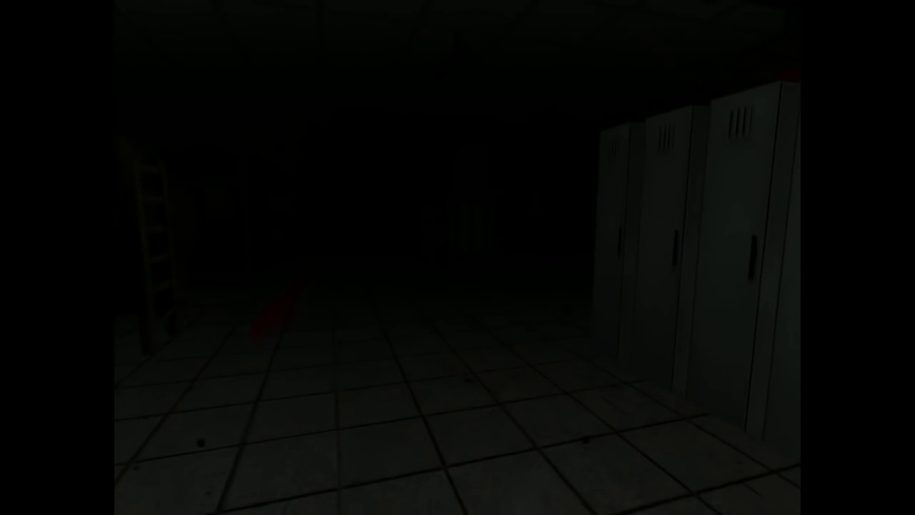
{"action": "mouse_move", "coordinate": [457, 258]}
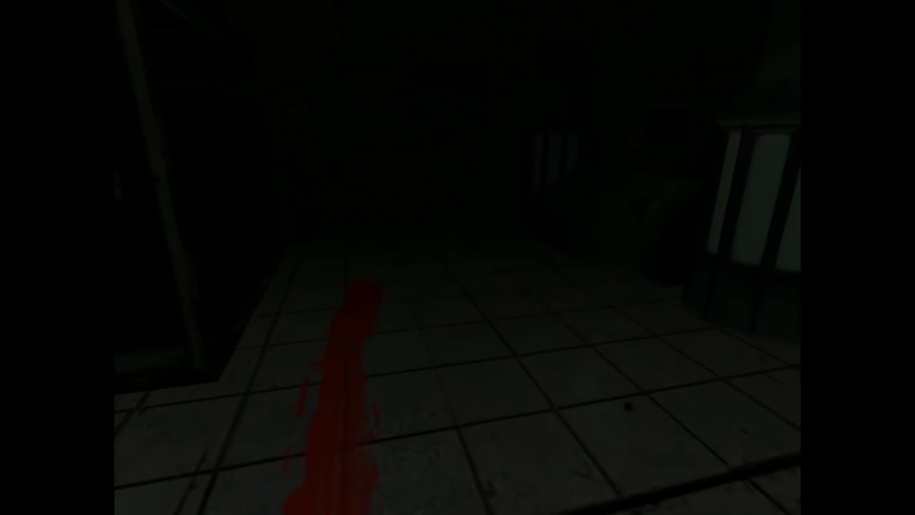
{"action": "mouse_move", "coordinate": [458, 257]}
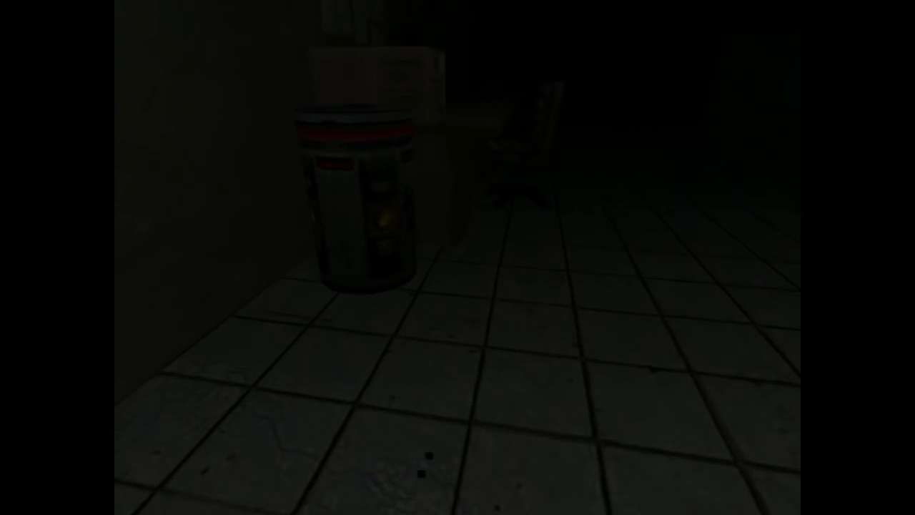
{"action": "mouse_move", "coordinate": [458, 257]}
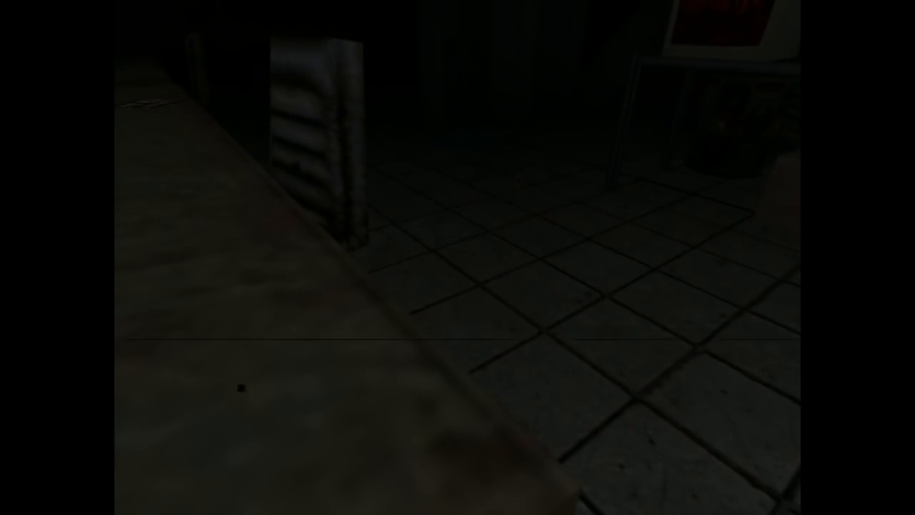
{"action": "mouse_move", "coordinate": [458, 258]}
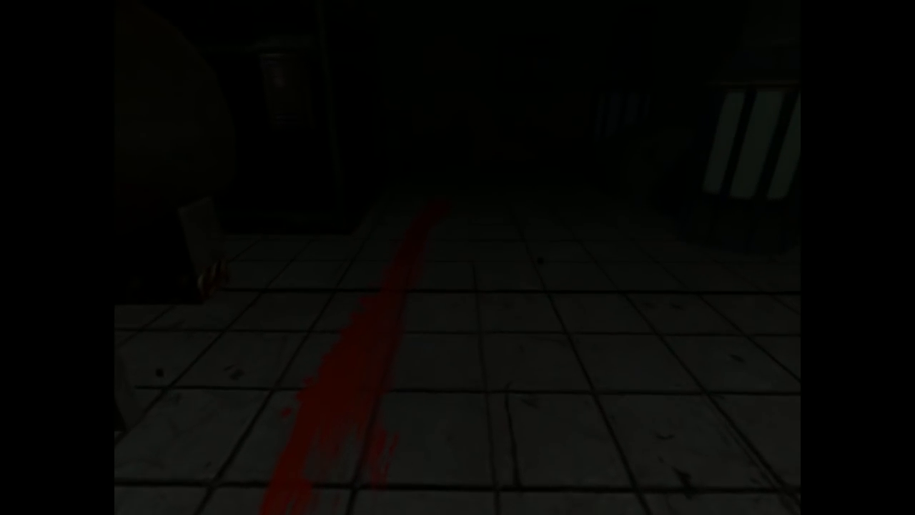
{"action": "mouse_move", "coordinate": [457, 257]}
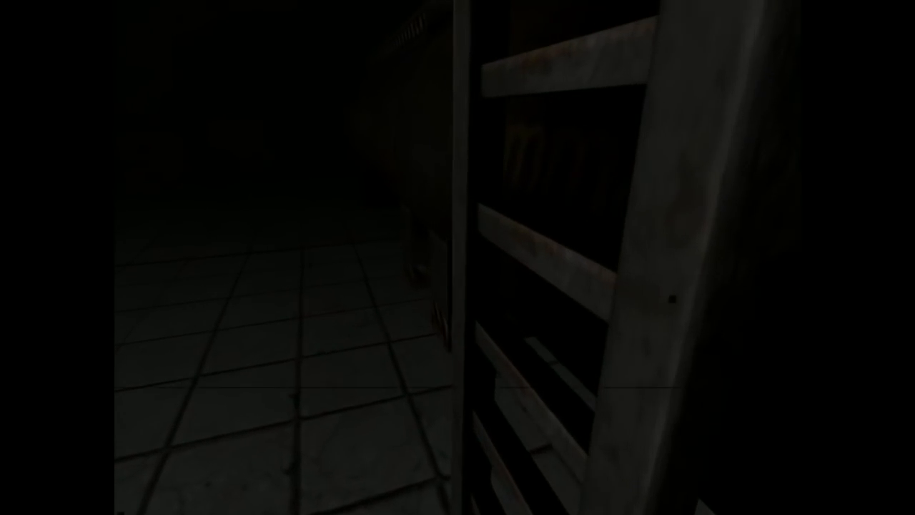
{"action": "mouse_move", "coordinate": [458, 258]}
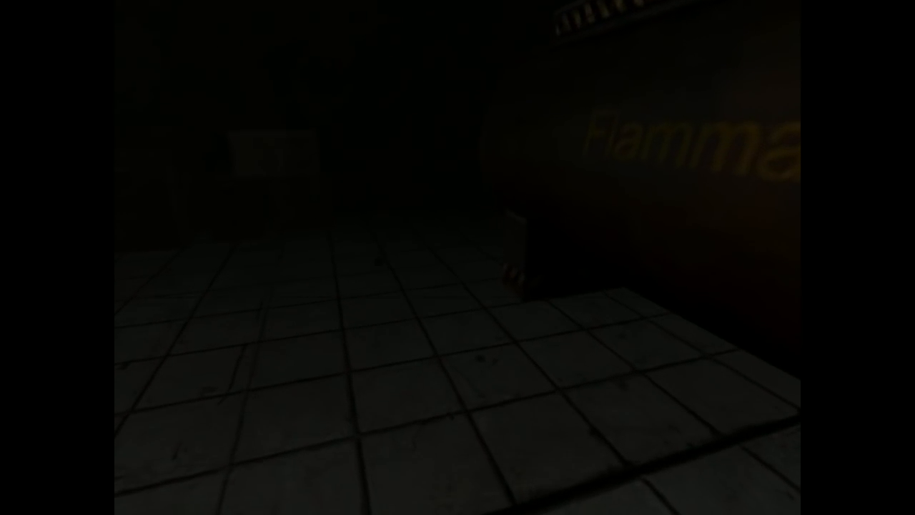
{"action": "mouse_move", "coordinate": [458, 258]}
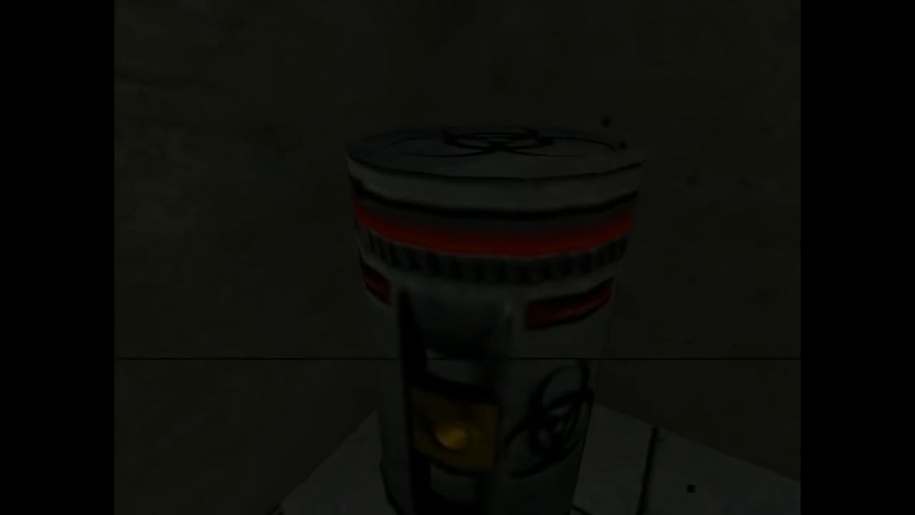
{"action": "mouse_move", "coordinate": [458, 258]}
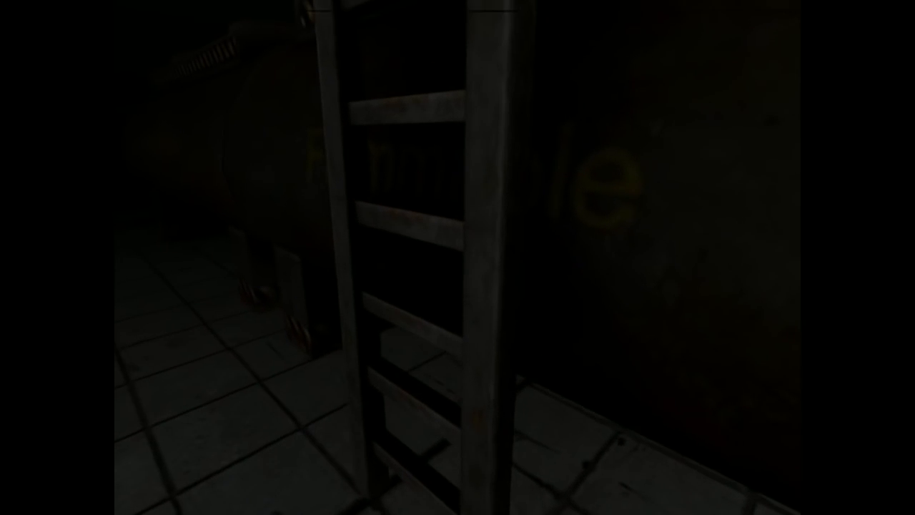
{"action": "mouse_move", "coordinate": [458, 258]}
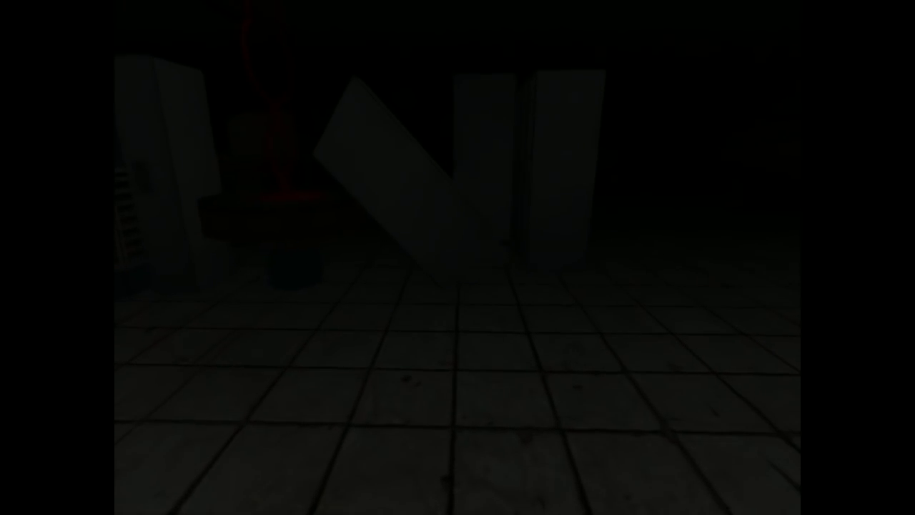
{"action": "mouse_move", "coordinate": [458, 257]}
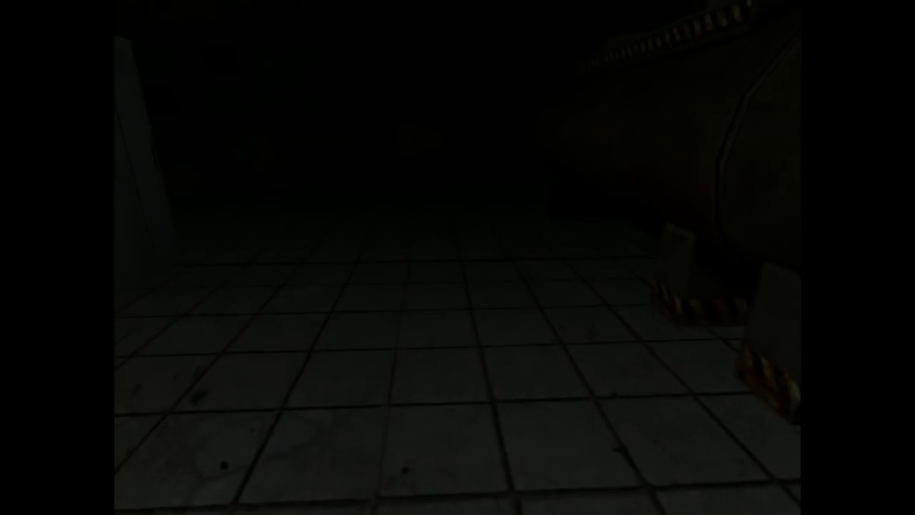
{"action": "mouse_move", "coordinate": [458, 257]}
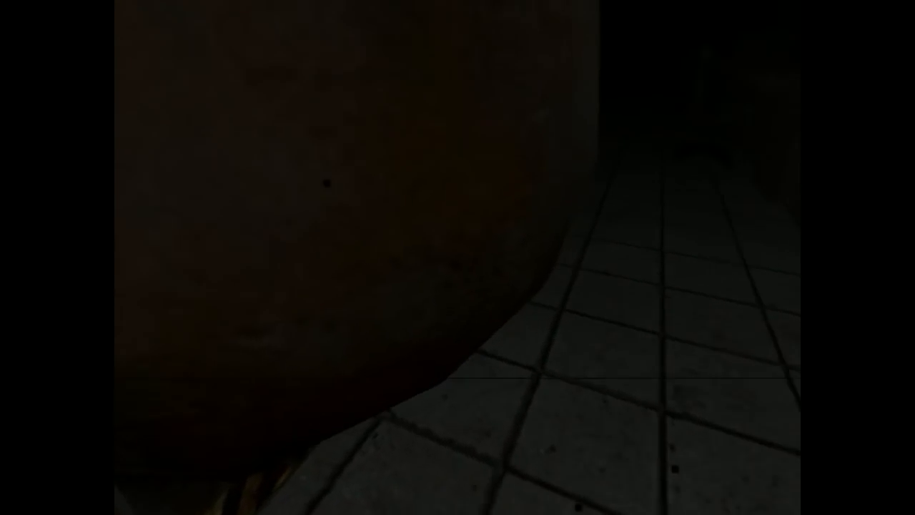
{"action": "mouse_move", "coordinate": [458, 258]}
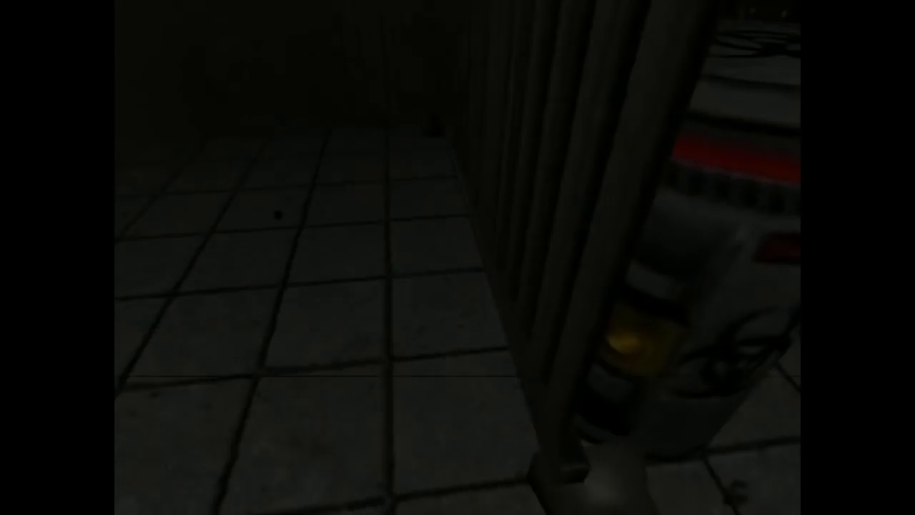
{"action": "mouse_move", "coordinate": [458, 257]}
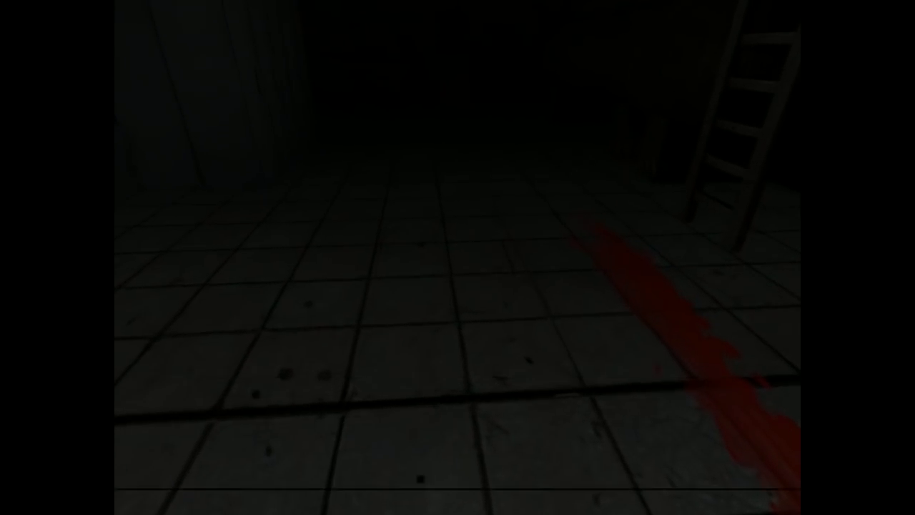
{"action": "mouse_move", "coordinate": [457, 258]}
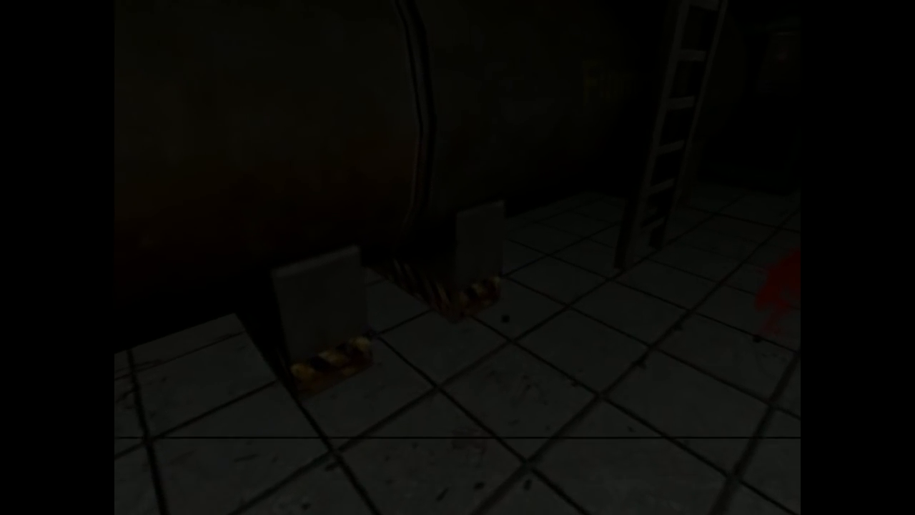
{"action": "mouse_move", "coordinate": [458, 258]}
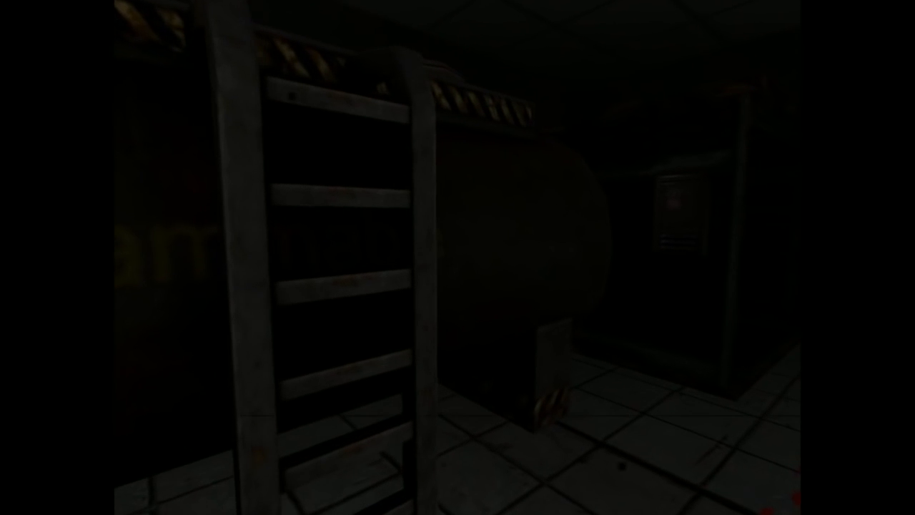
{"action": "mouse_move", "coordinate": [458, 258]}
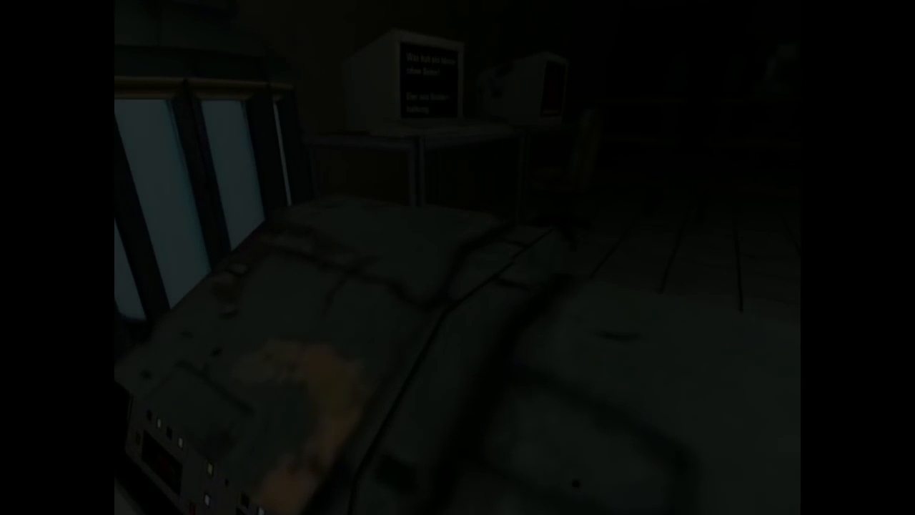
{"action": "mouse_move", "coordinate": [457, 257]}
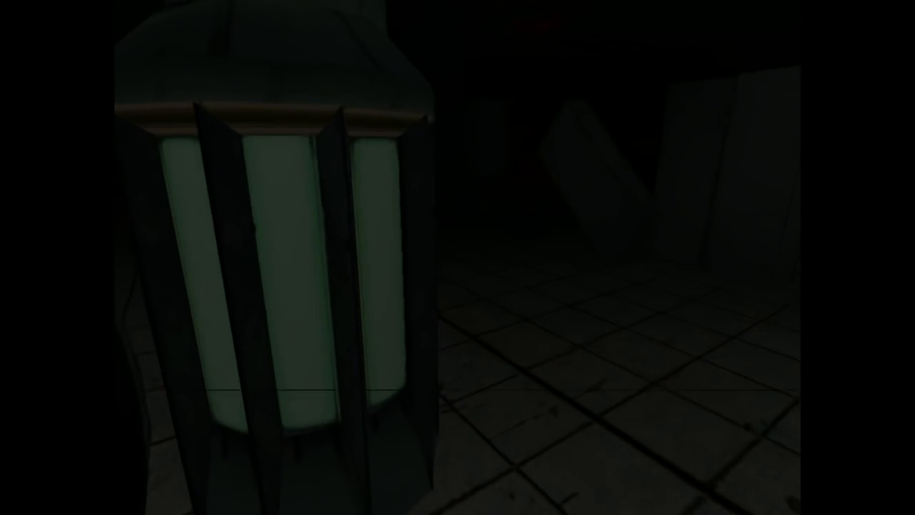
{"action": "mouse_move", "coordinate": [458, 258]}
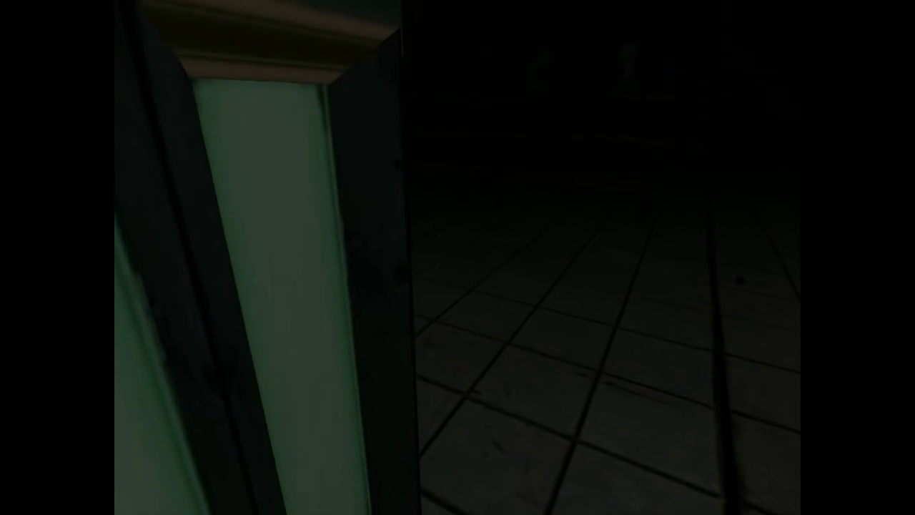
{"action": "mouse_move", "coordinate": [457, 257]}
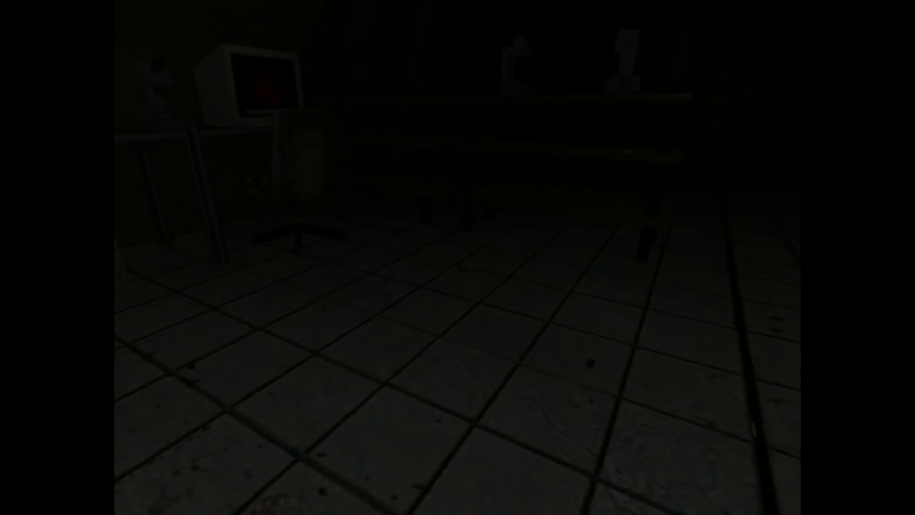
{"action": "mouse_move", "coordinate": [458, 257]}
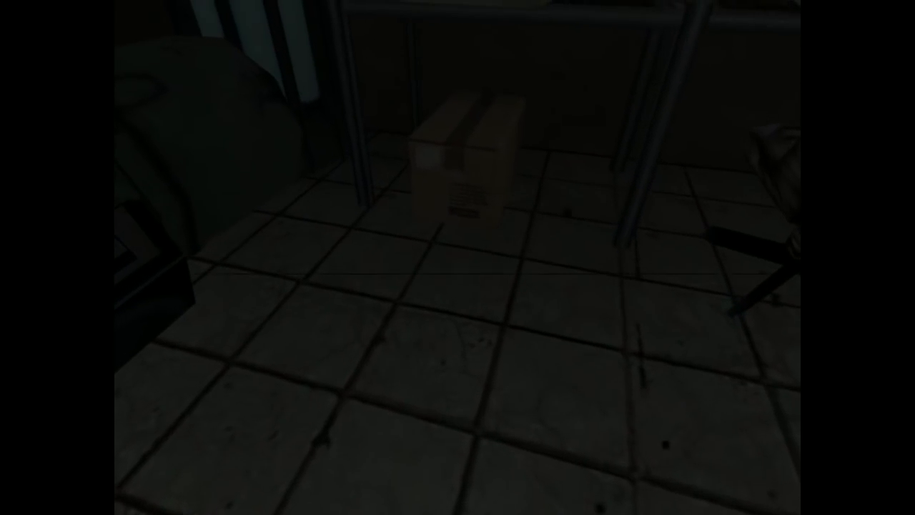
{"action": "mouse_move", "coordinate": [458, 257]}
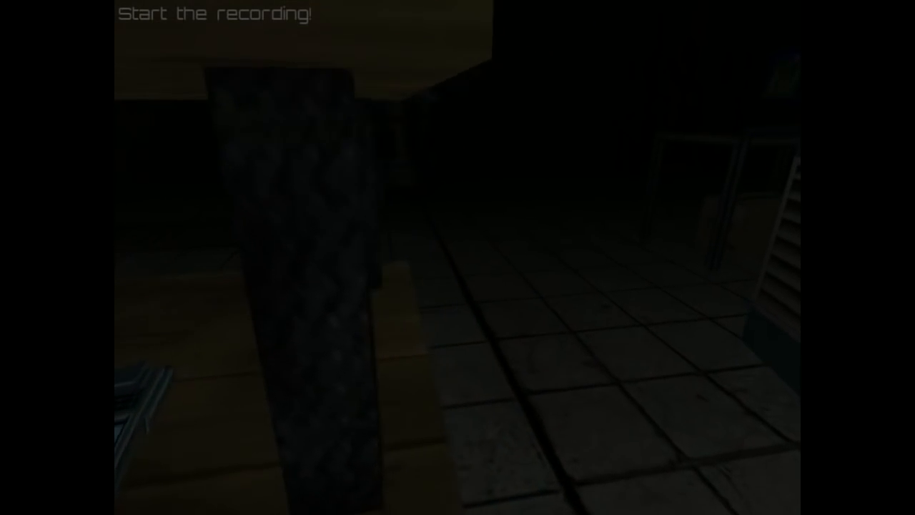
{"action": "mouse_move", "coordinate": [458, 257]}
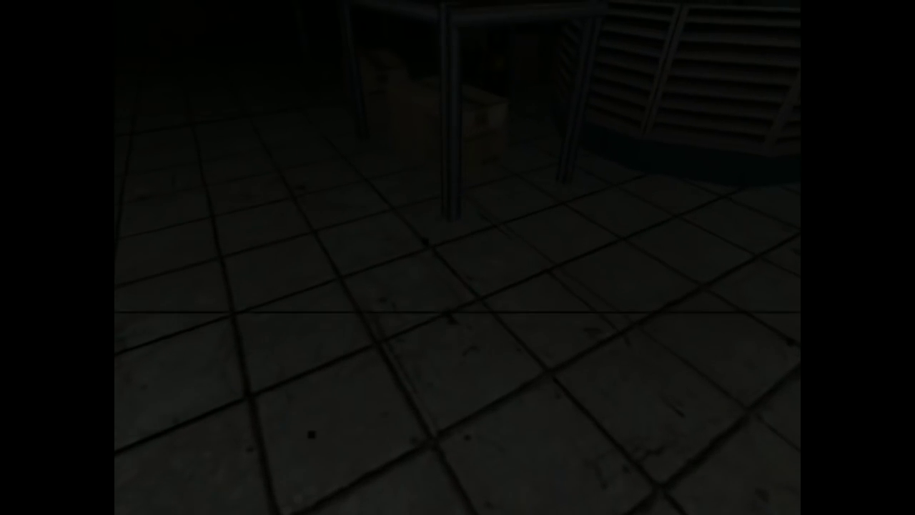
{"action": "mouse_move", "coordinate": [458, 258]}
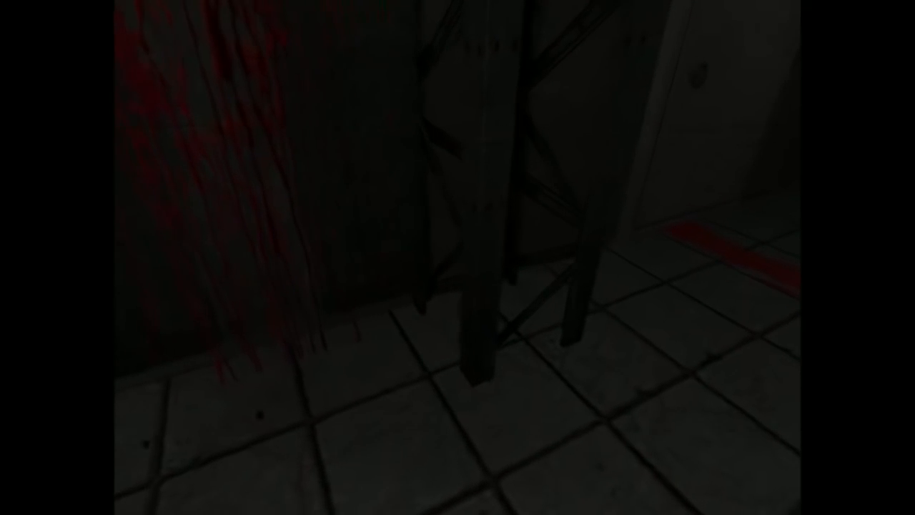
{"action": "mouse_move", "coordinate": [458, 257]}
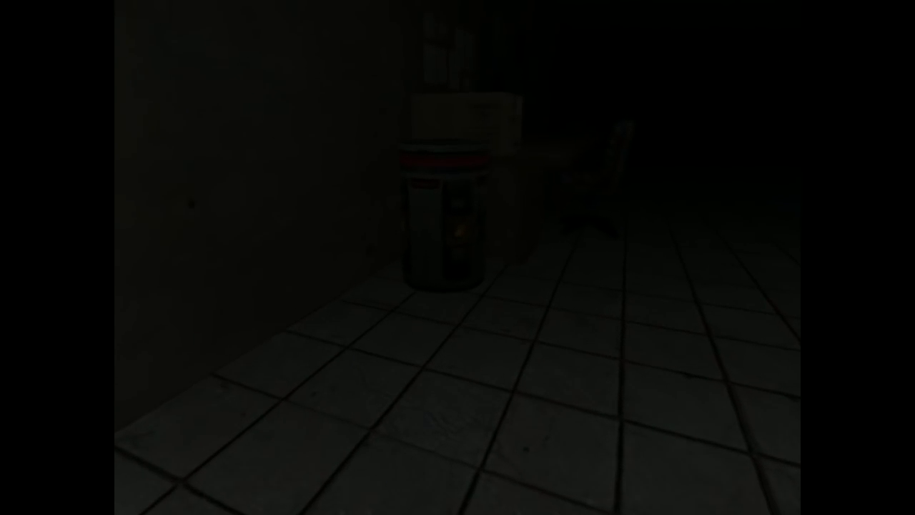
{"action": "mouse_move", "coordinate": [457, 258]}
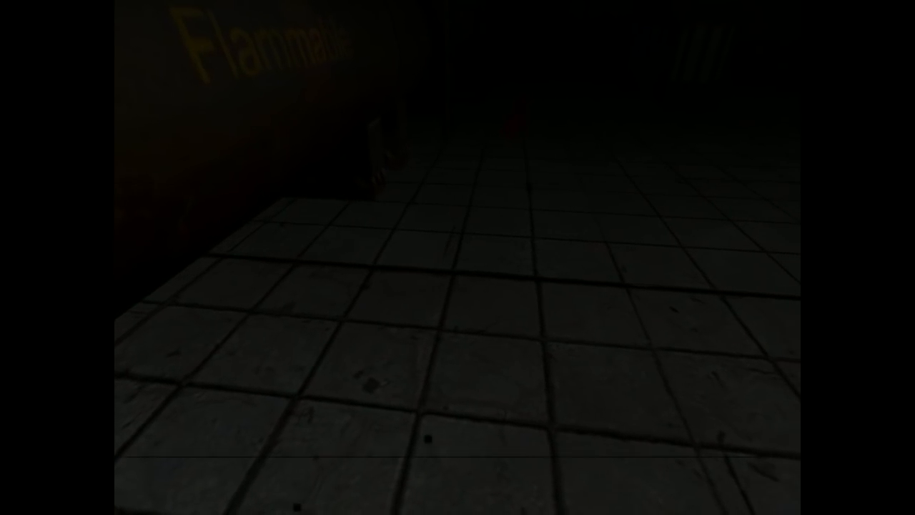
{"action": "mouse_move", "coordinate": [458, 257]}
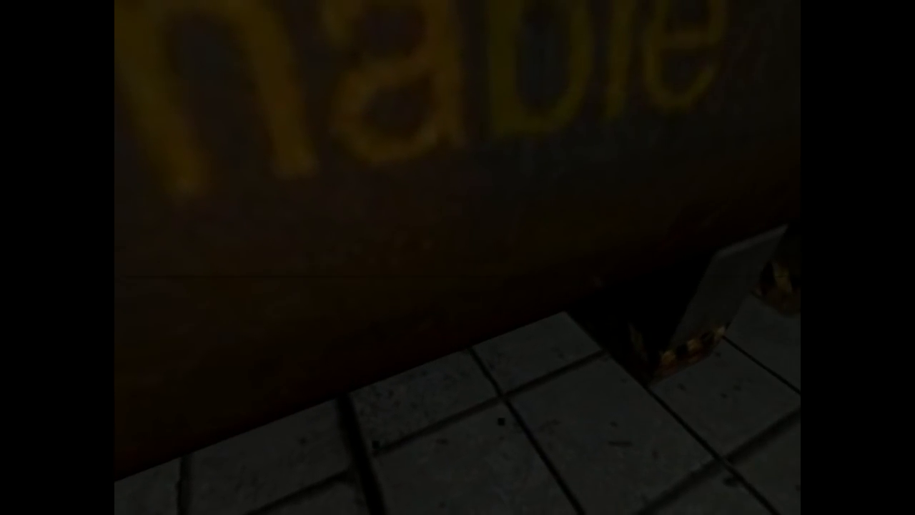
{"action": "mouse_move", "coordinate": [457, 257]}
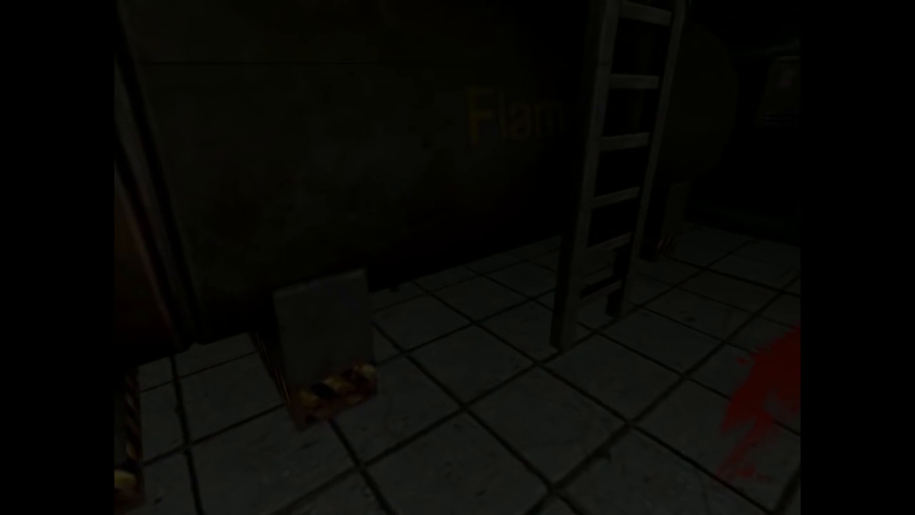